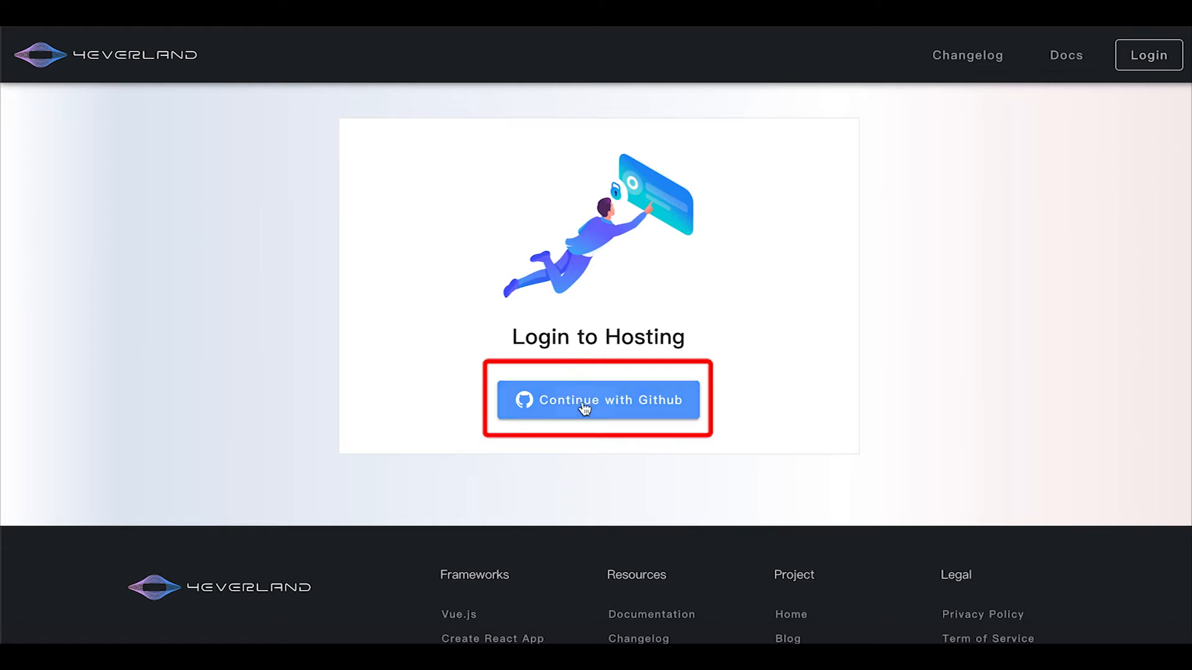
Step: Log in to 4EVERLAND Hosting with a GitHub account
click(598, 400)
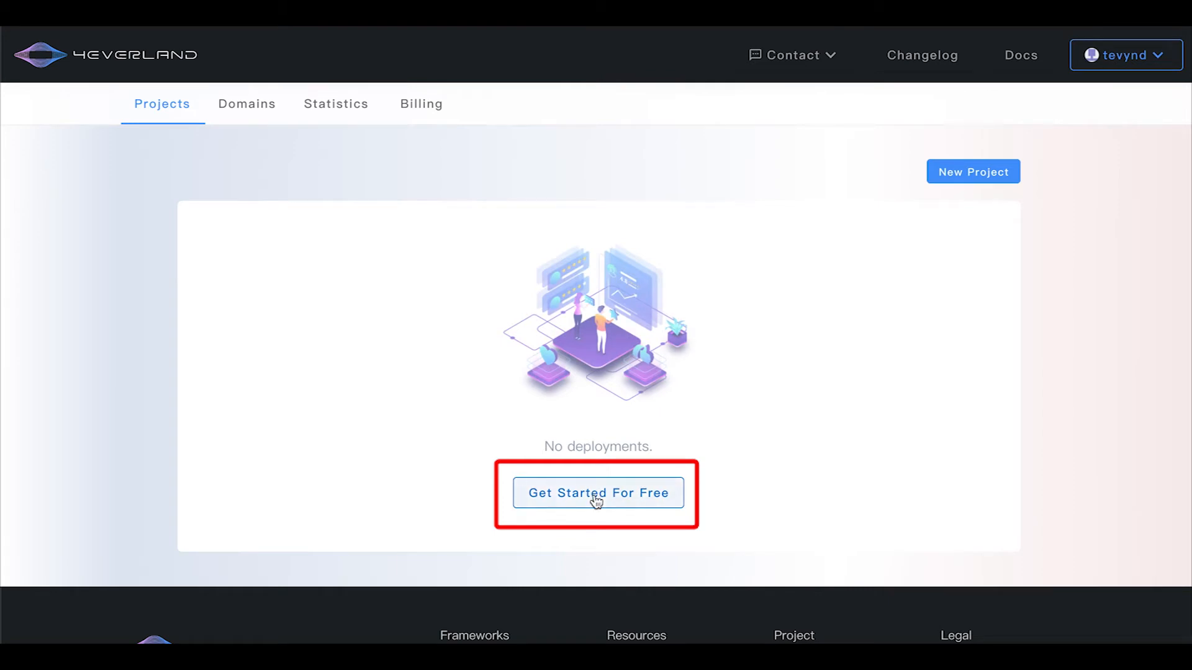
Step: Start for free, read through the Terms of Service and Privacy Policy, and agree to them
click(597, 493)
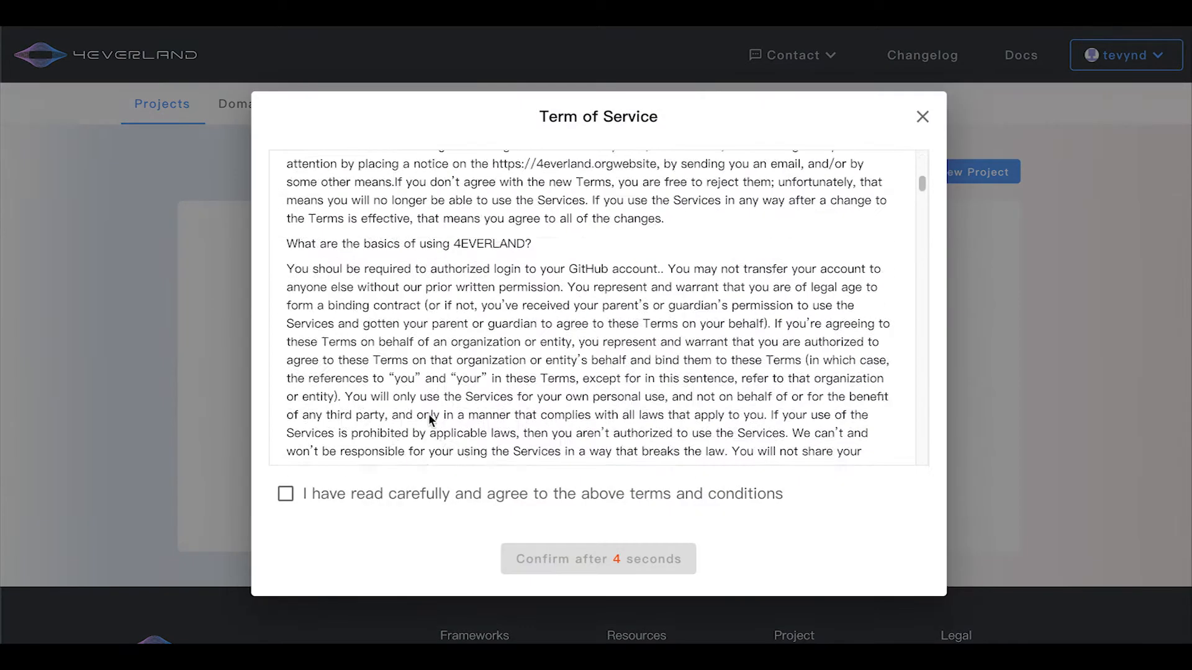
scroll(down, 3)
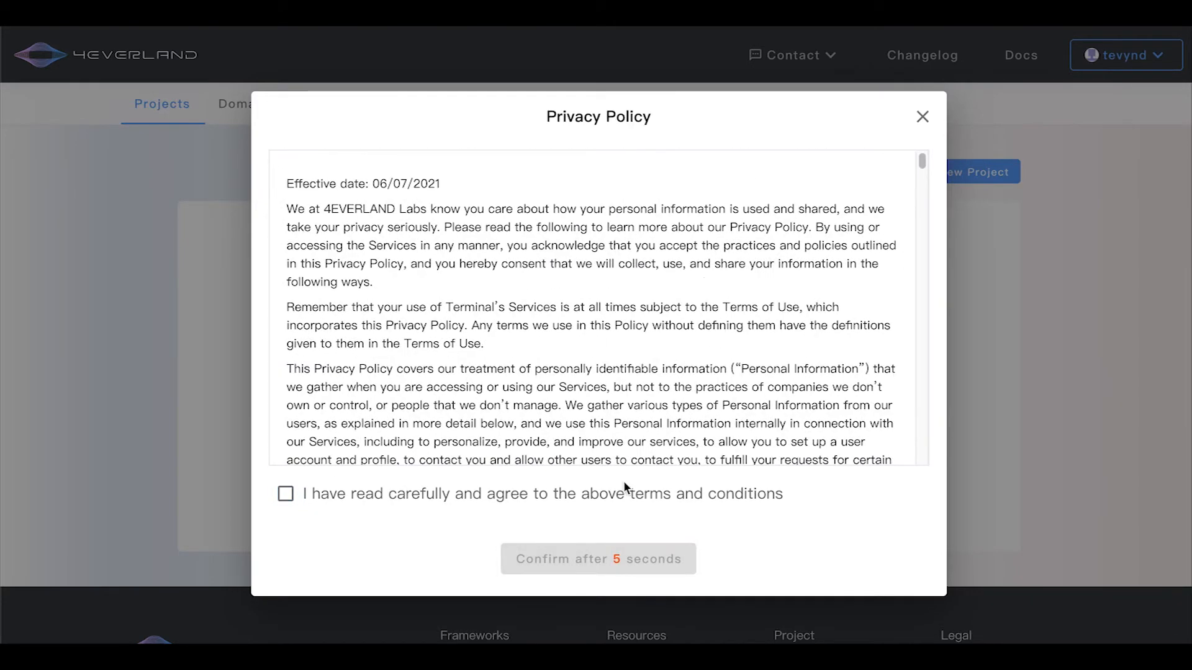
scroll(down, 3)
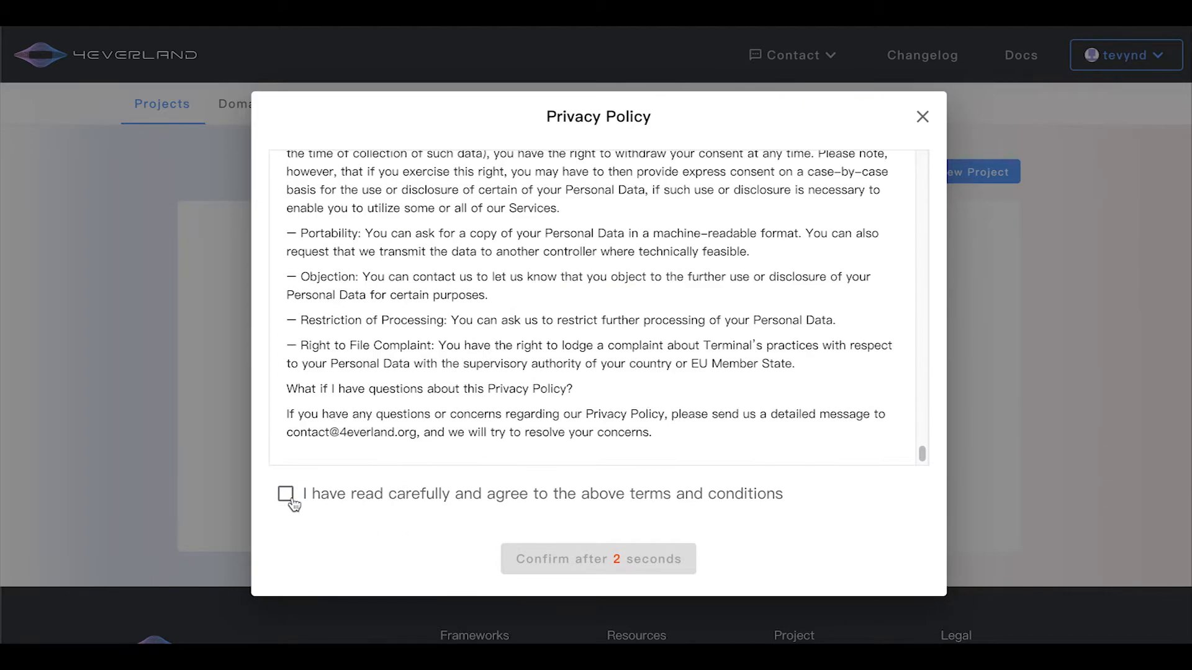
click(287, 494)
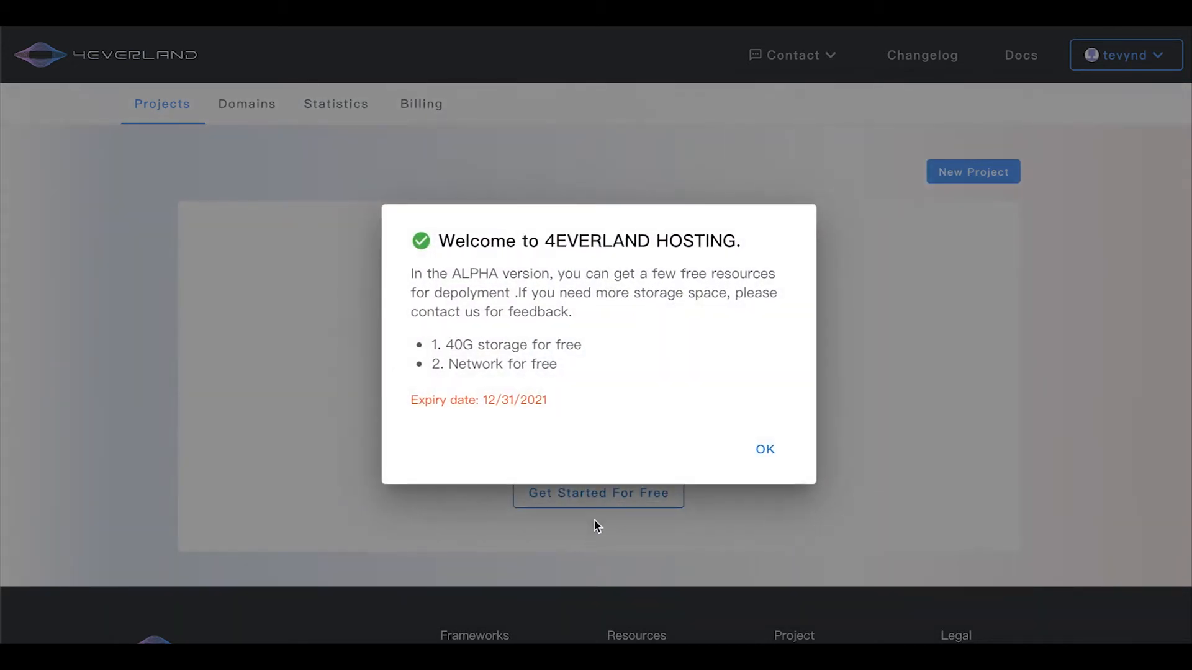
mouse_move(765, 449)
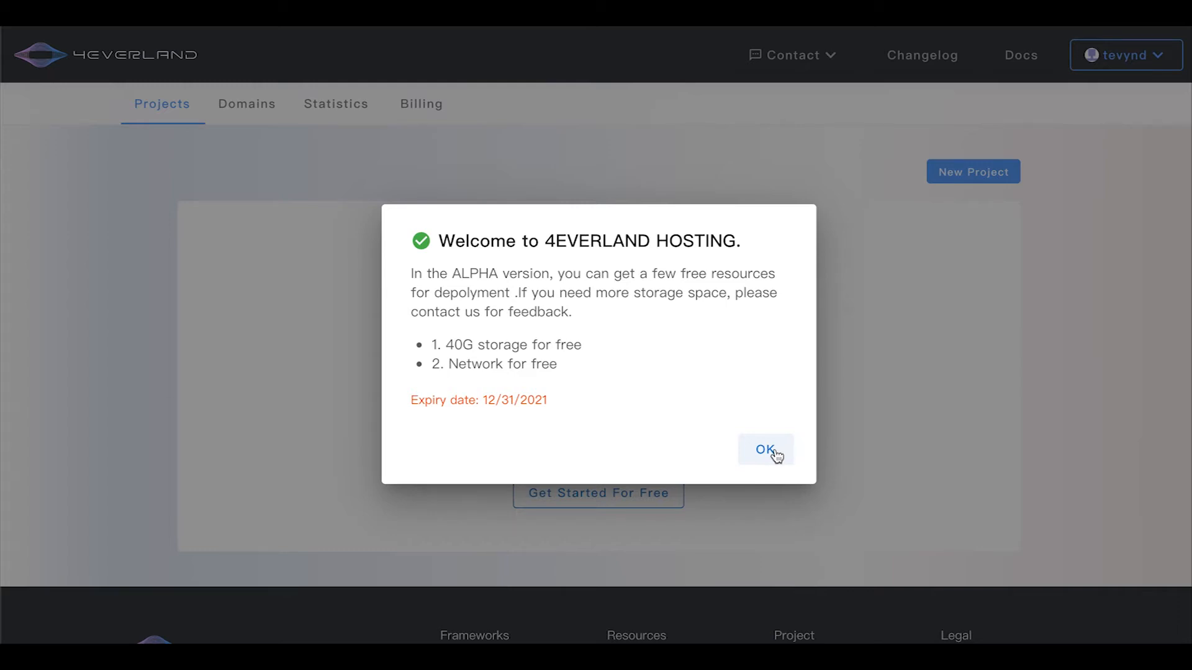
Step: Dismiss the welcome notice and install the GitHub app with access to all repositories
click(765, 449)
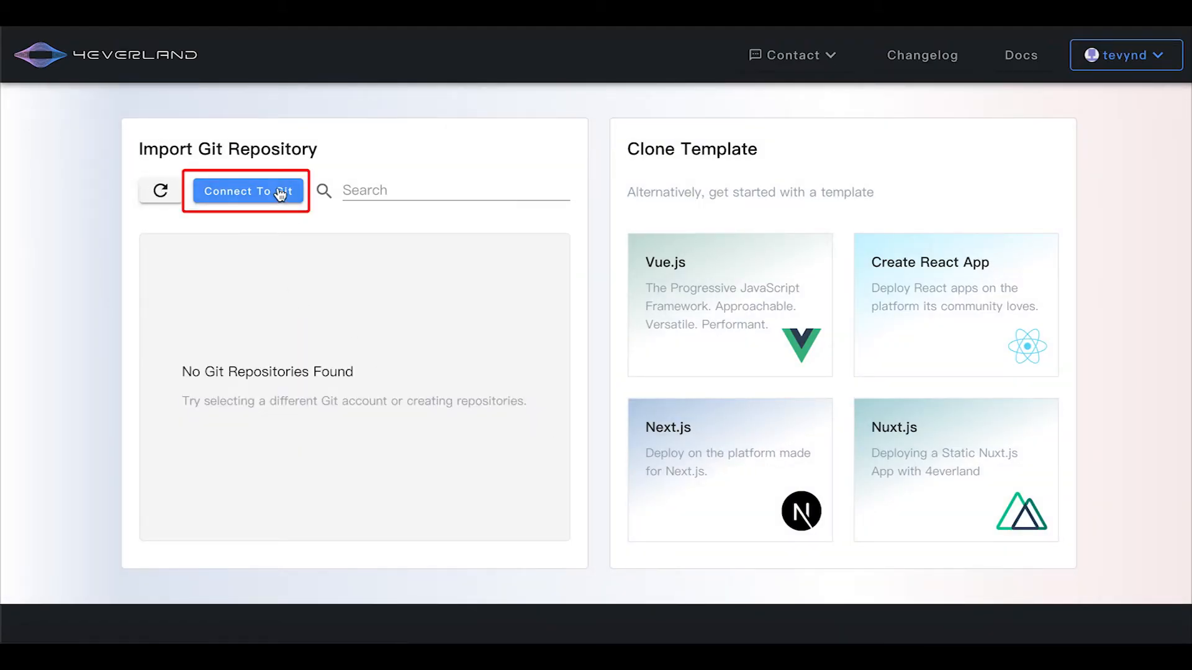
click(246, 191)
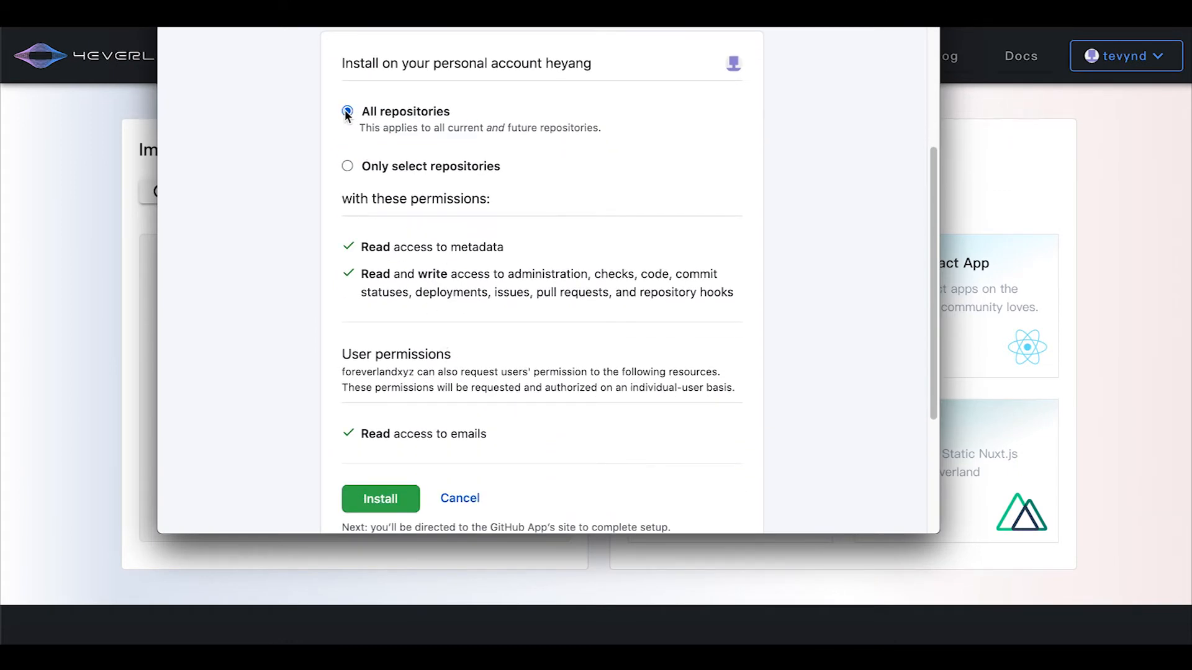
click(379, 498)
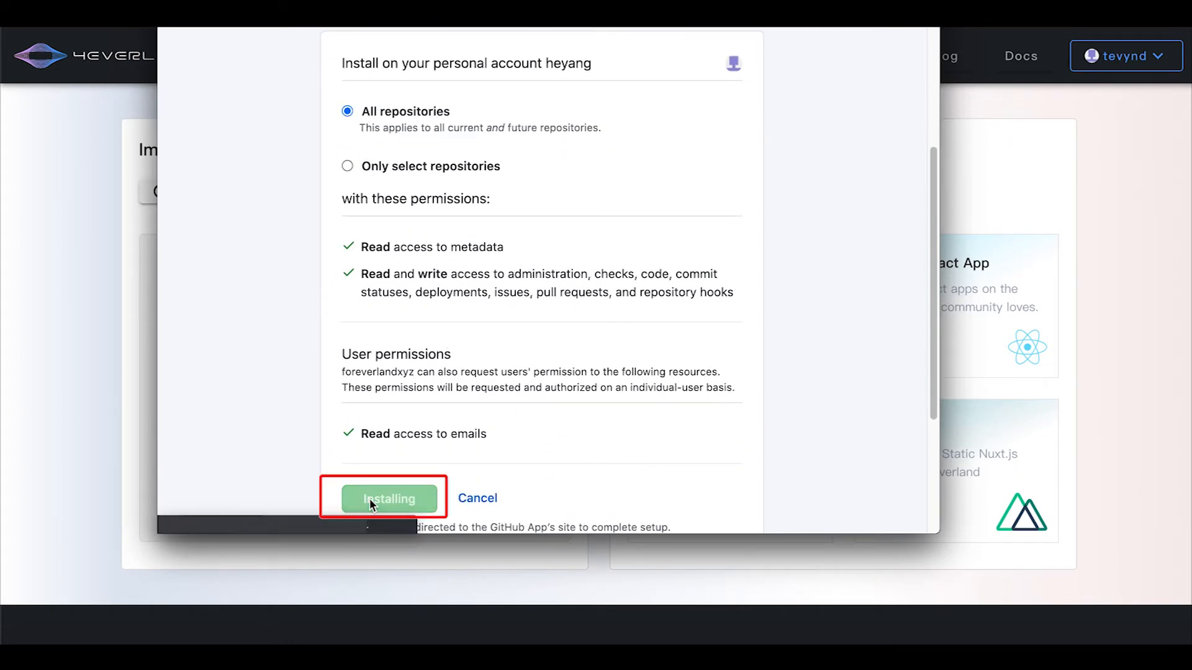
click(389, 498)
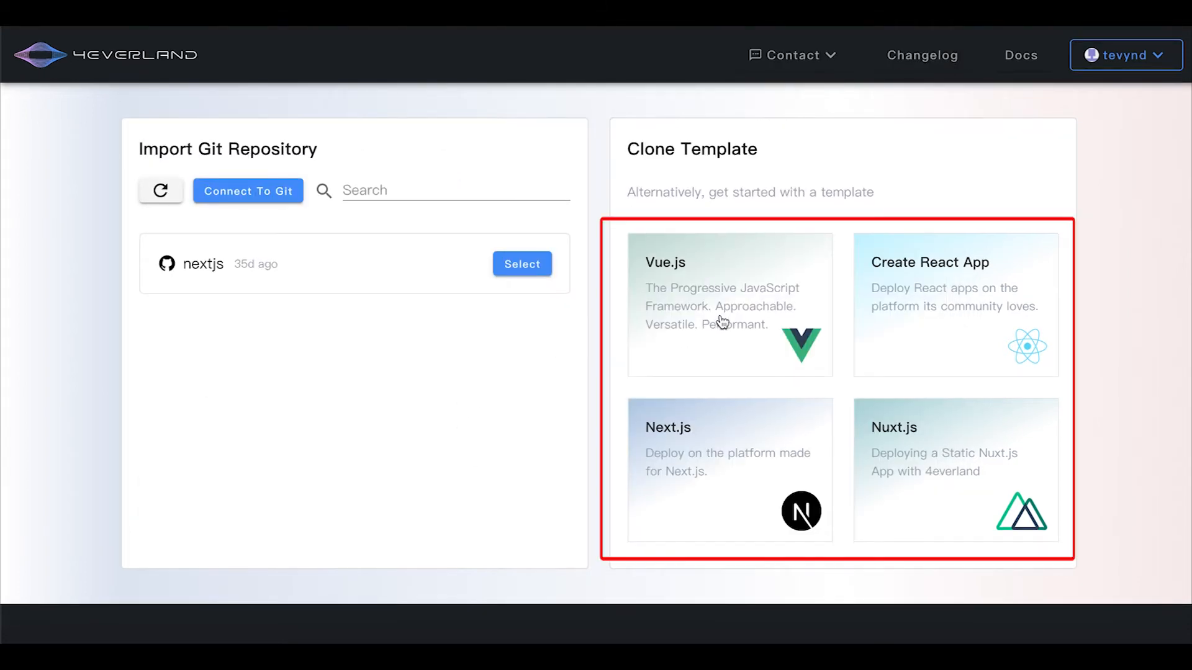
Step: Create a repository named 'test' from the Vue.js clone template
click(728, 306)
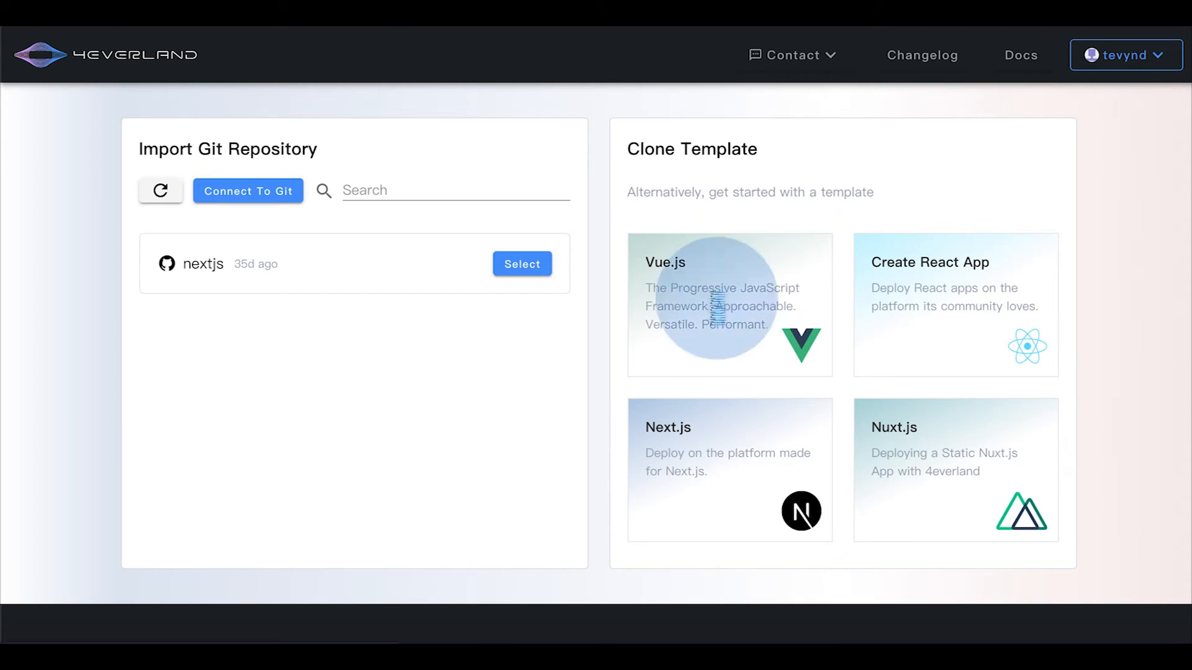
click(729, 304)
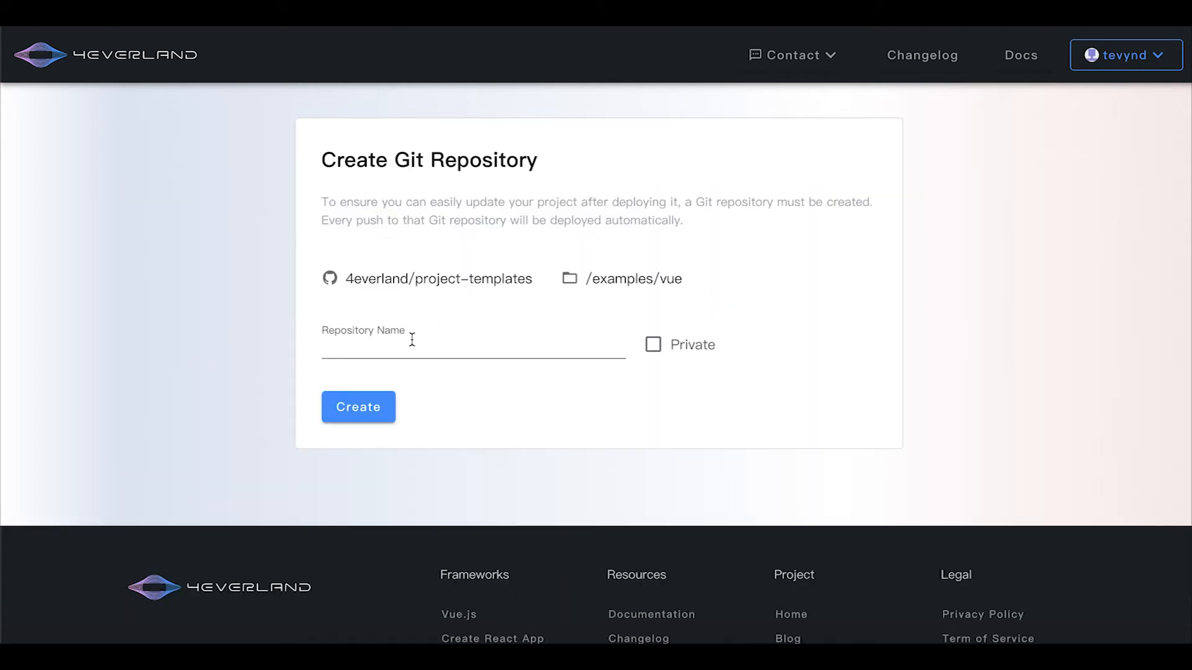
click(473, 352)
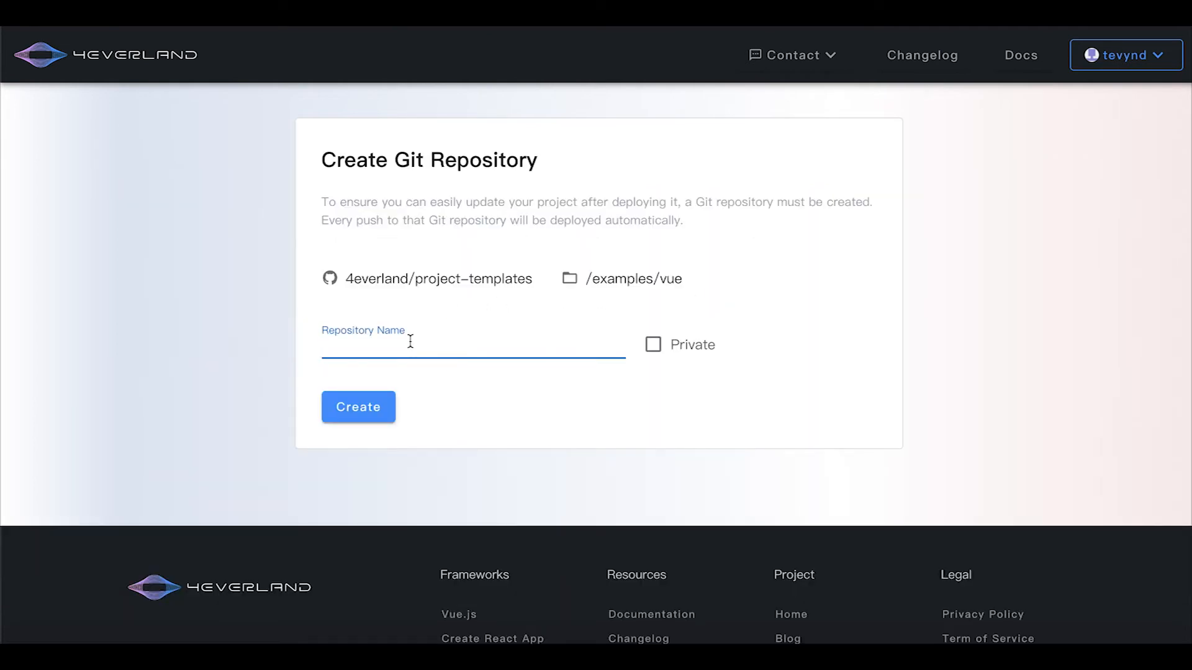
click(358, 406)
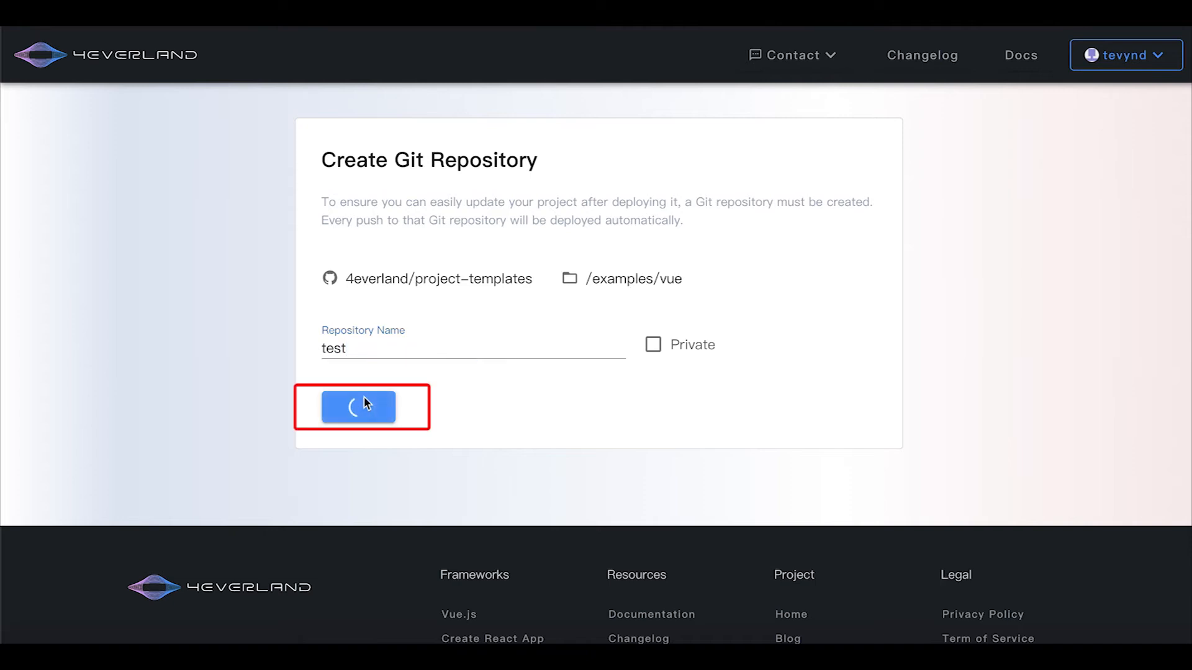
click(358, 407)
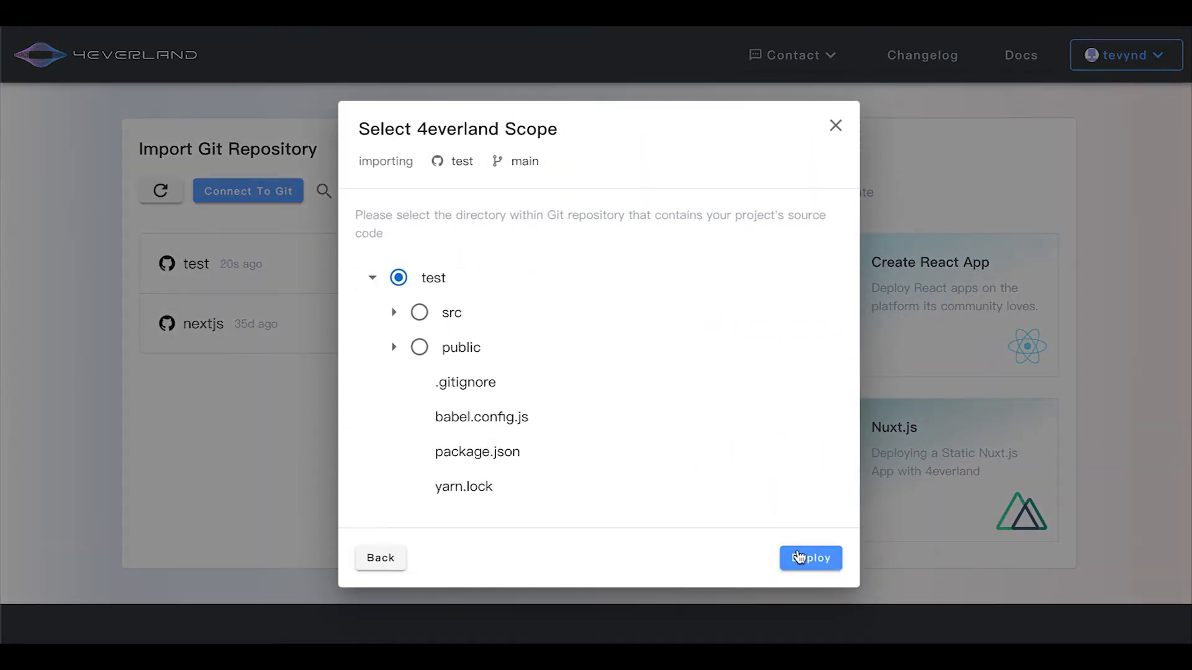
Step: Confirm the test root directory, keep the Vue.js preset with dist output, and deploy
click(811, 558)
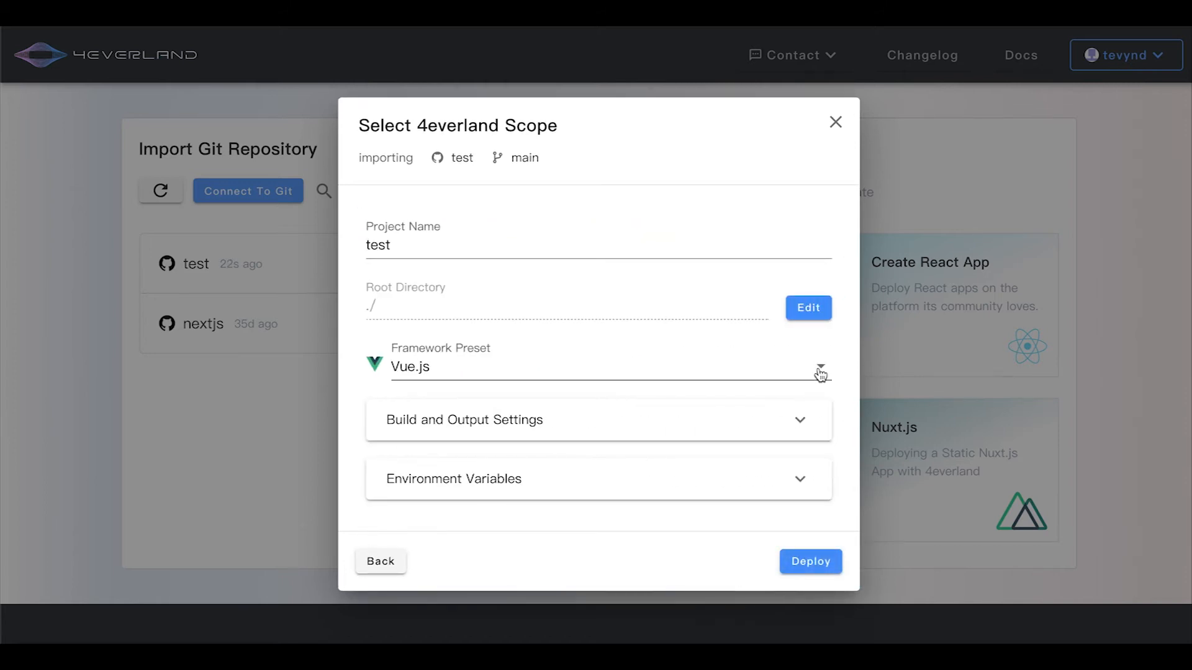
click(819, 372)
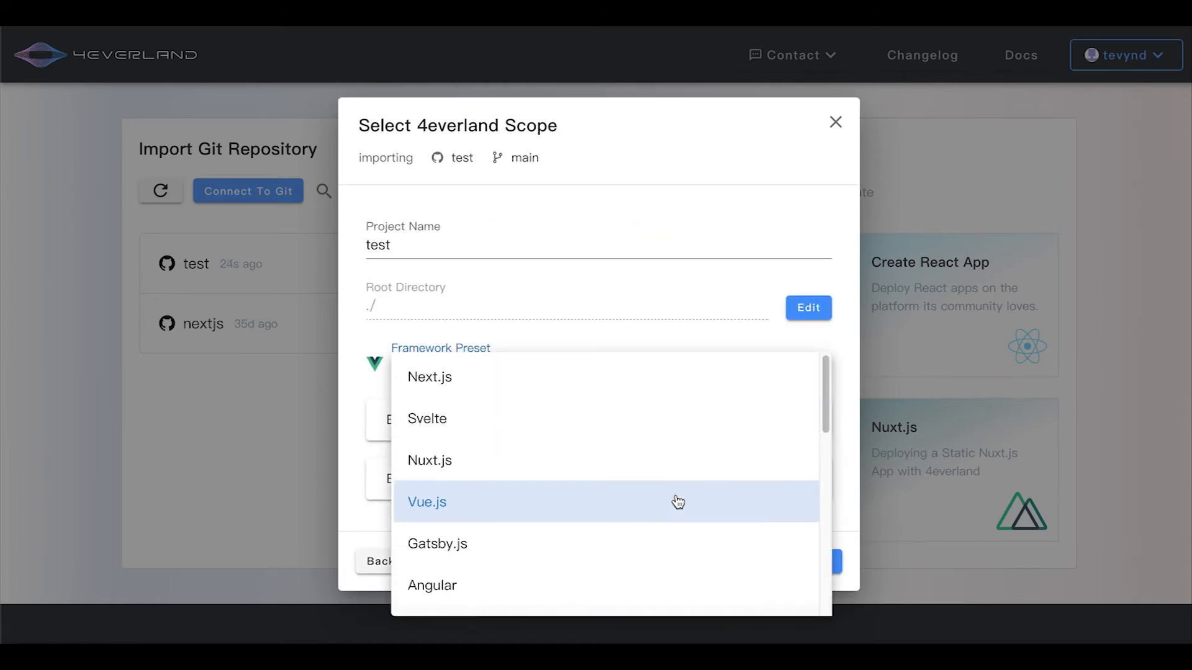
click(426, 501)
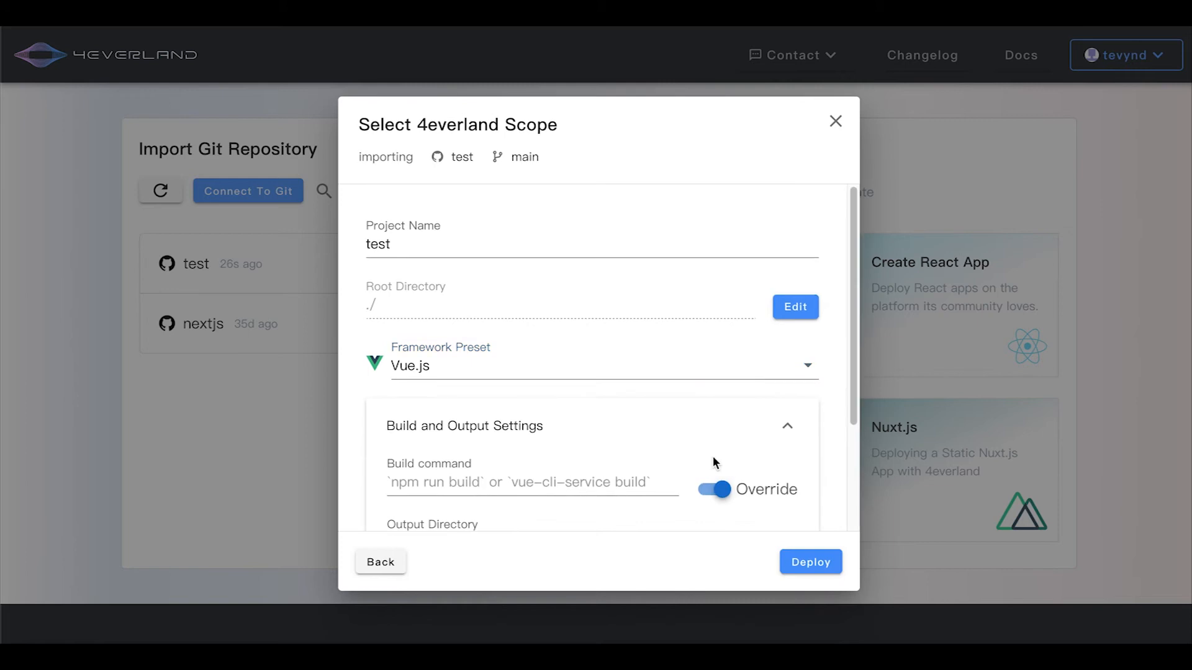
scroll(down, 3)
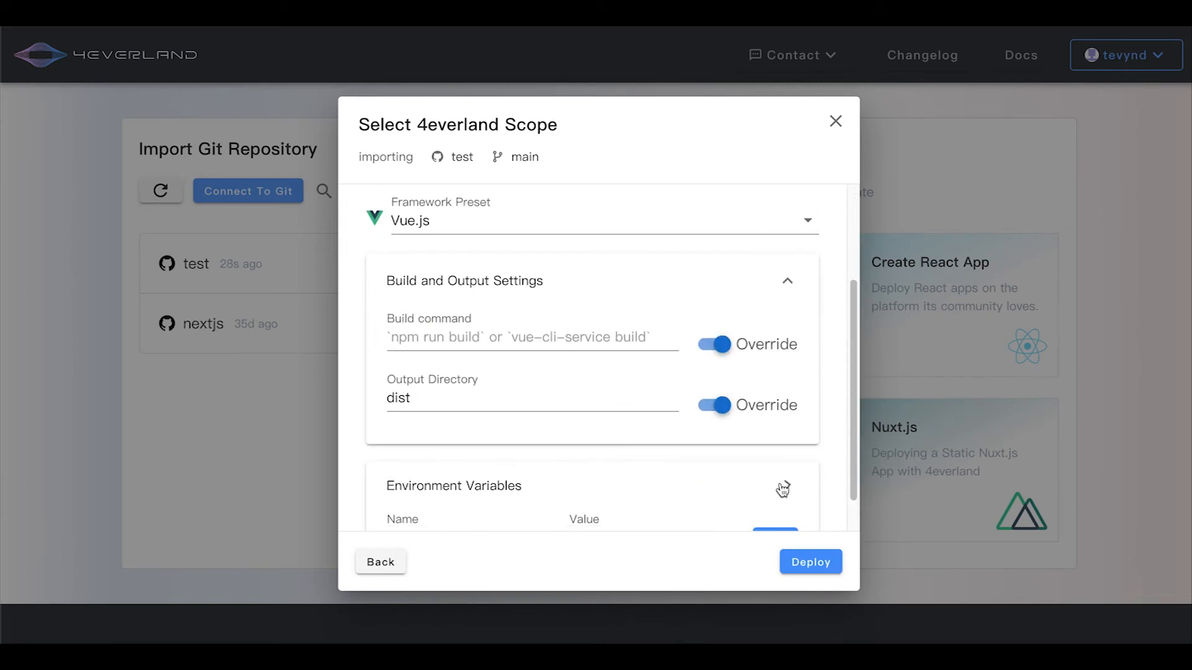
scroll(down, 3)
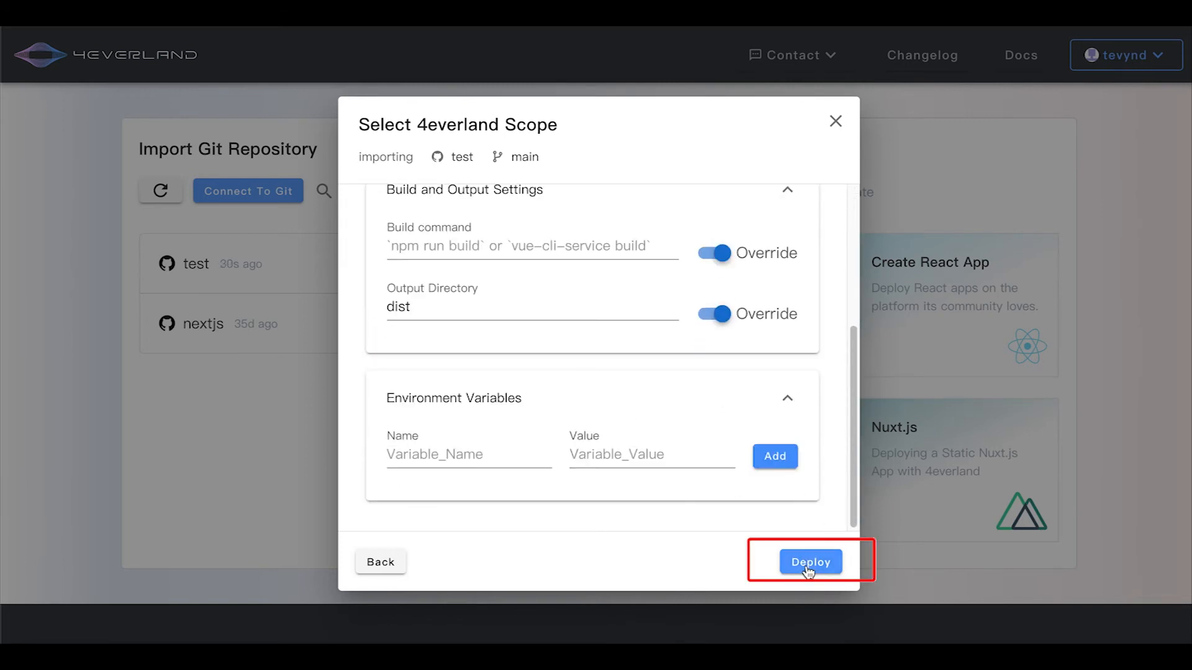
click(810, 562)
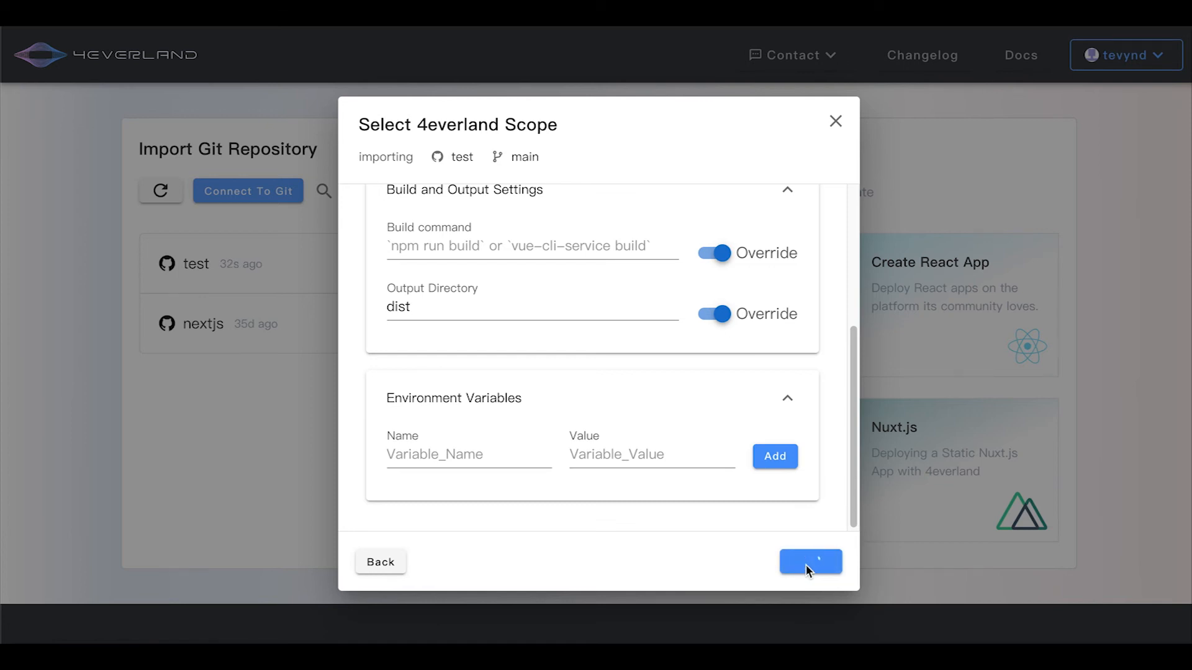
click(809, 562)
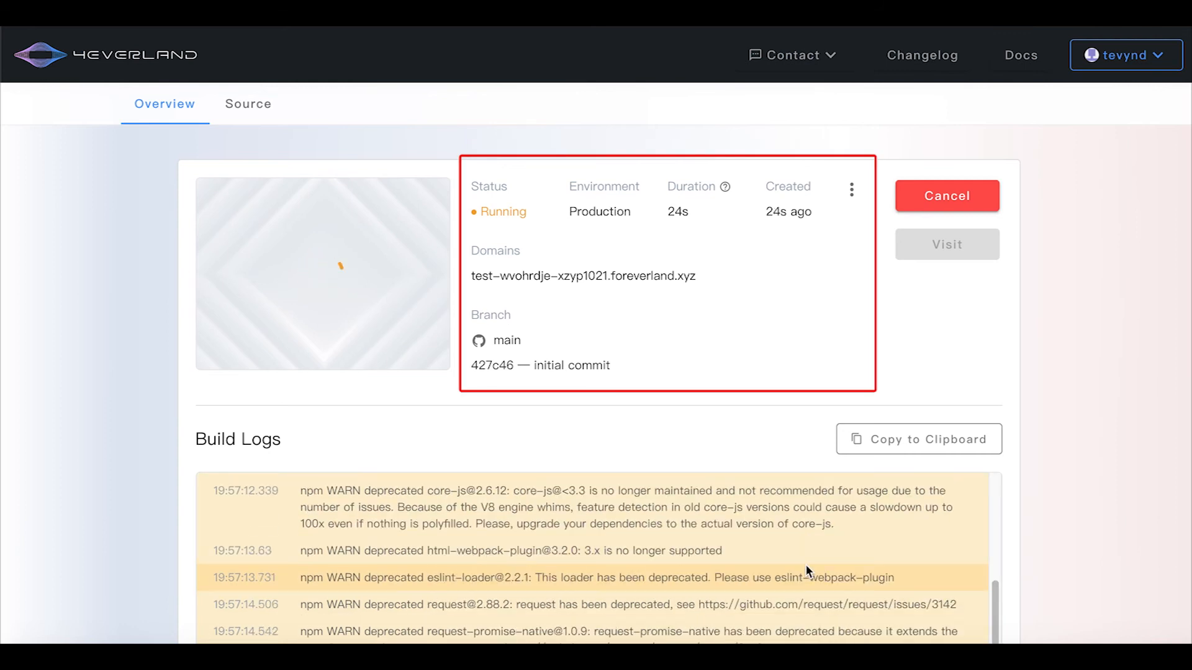
Step: Follow the build logs to completion and dismiss the Congratulations dialog
scroll(down, 3)
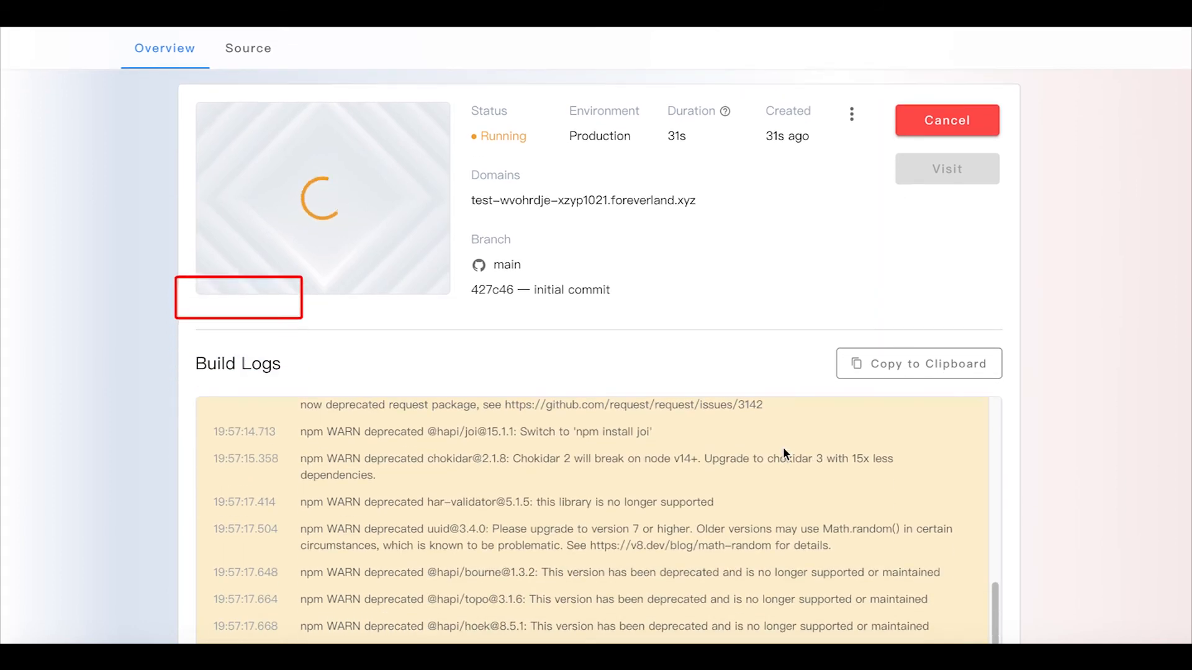
scroll(down, 3)
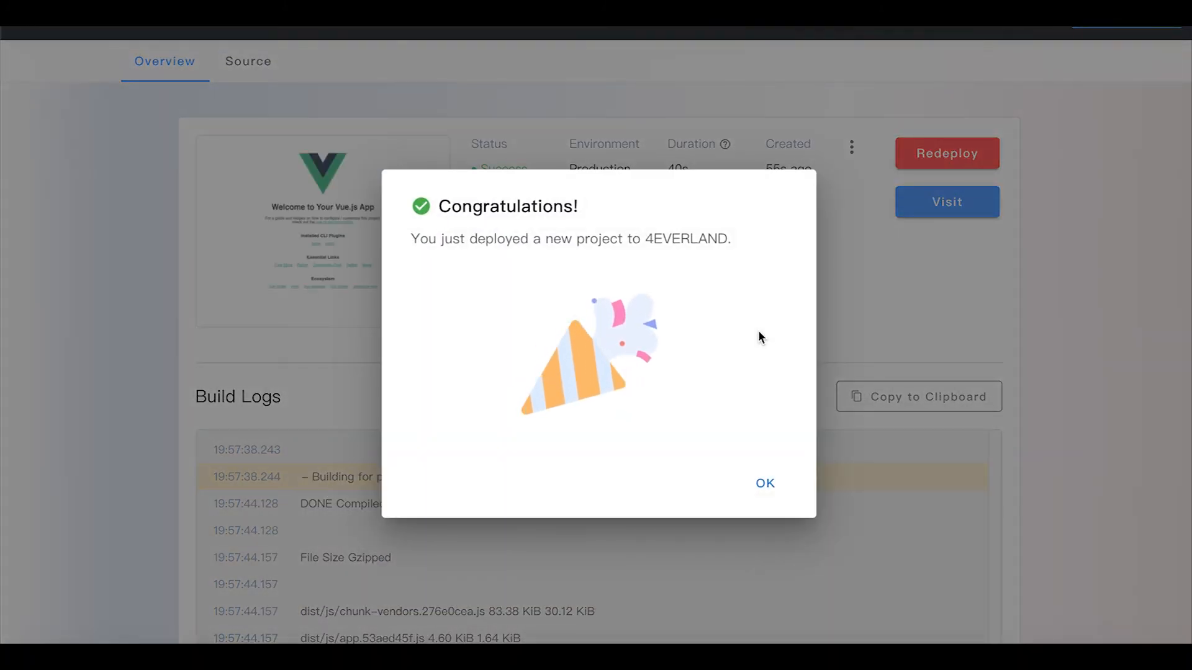
click(765, 483)
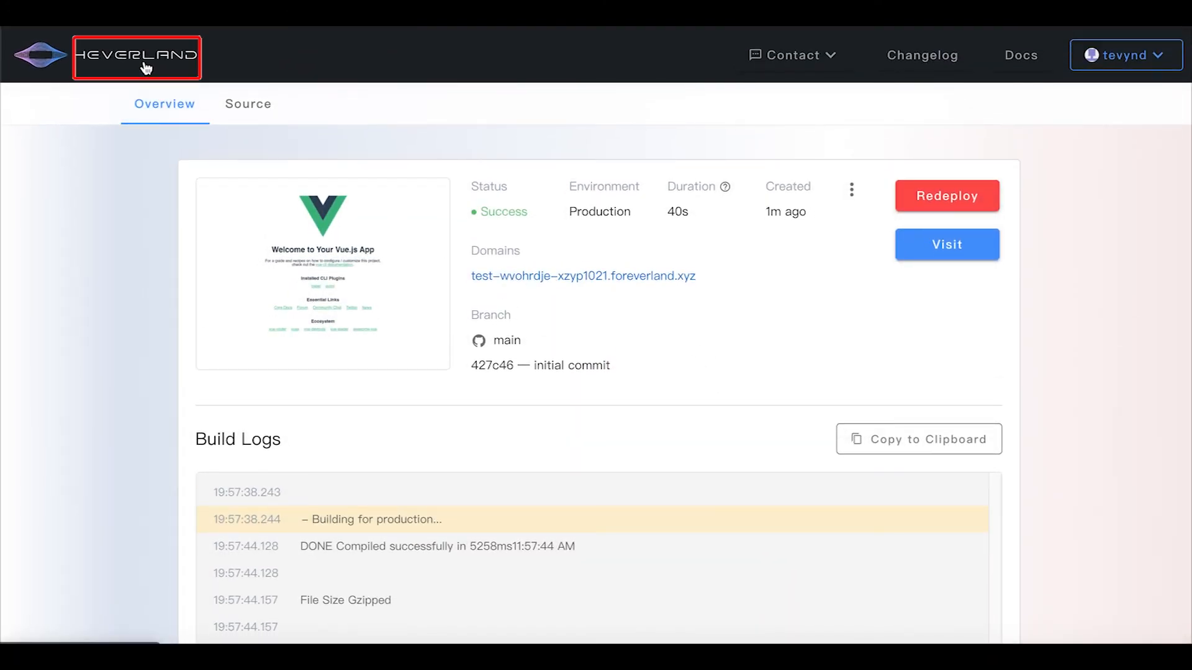
Step: Return to the projects dashboard and visit the live test site
click(136, 55)
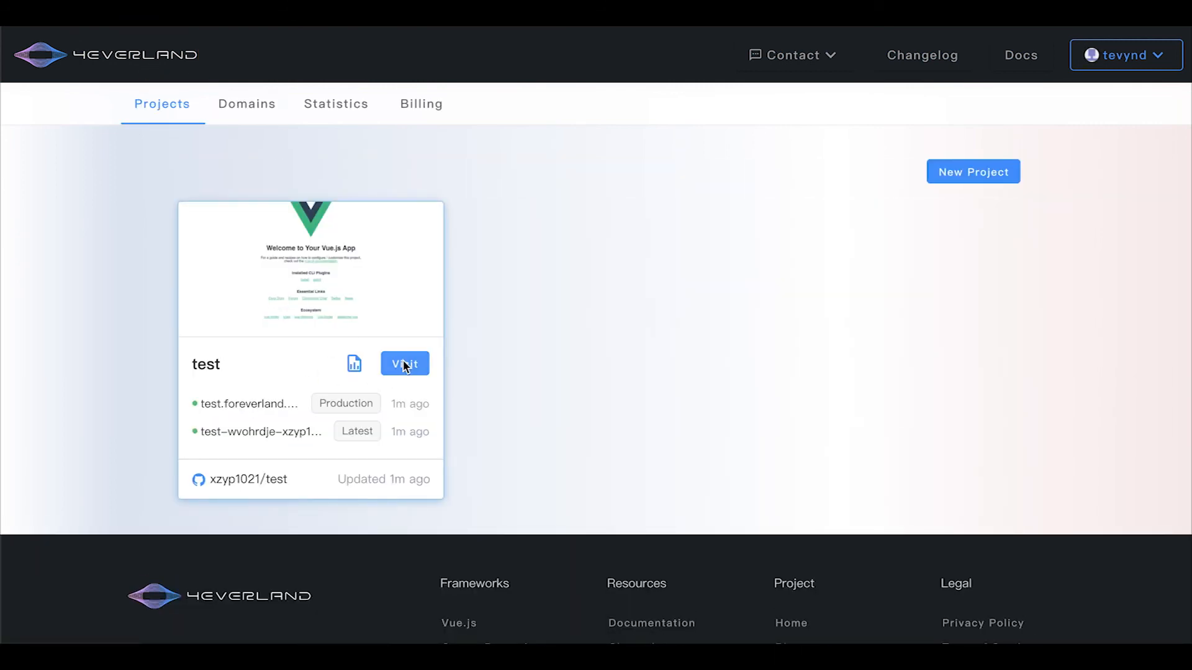
click(404, 363)
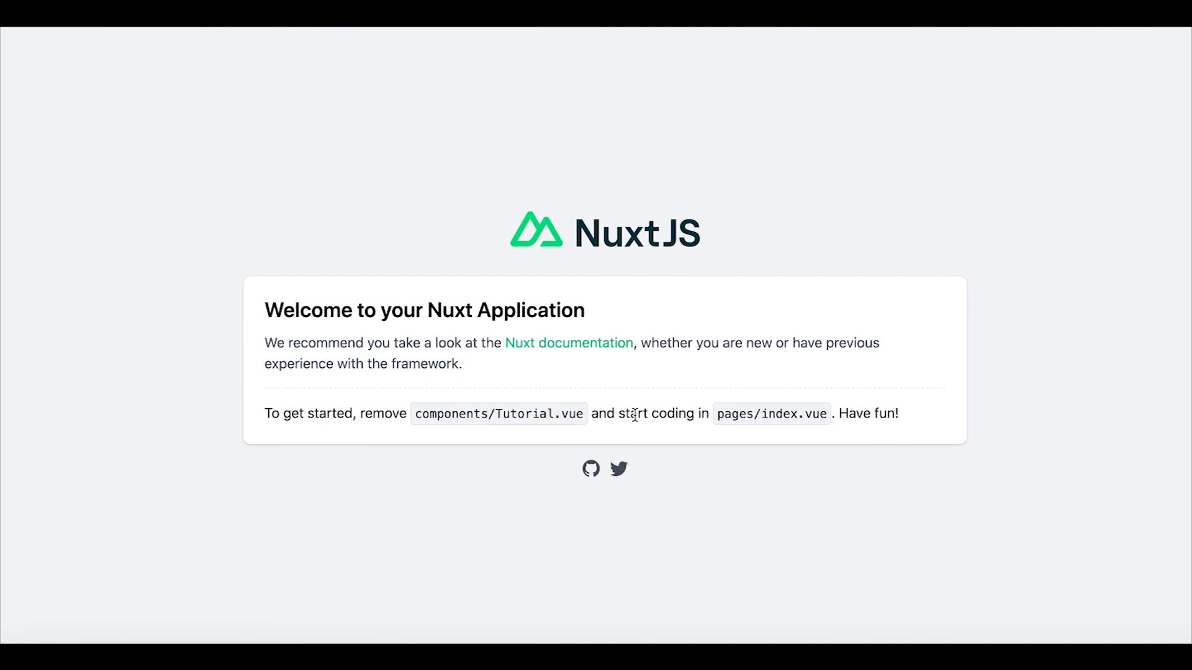